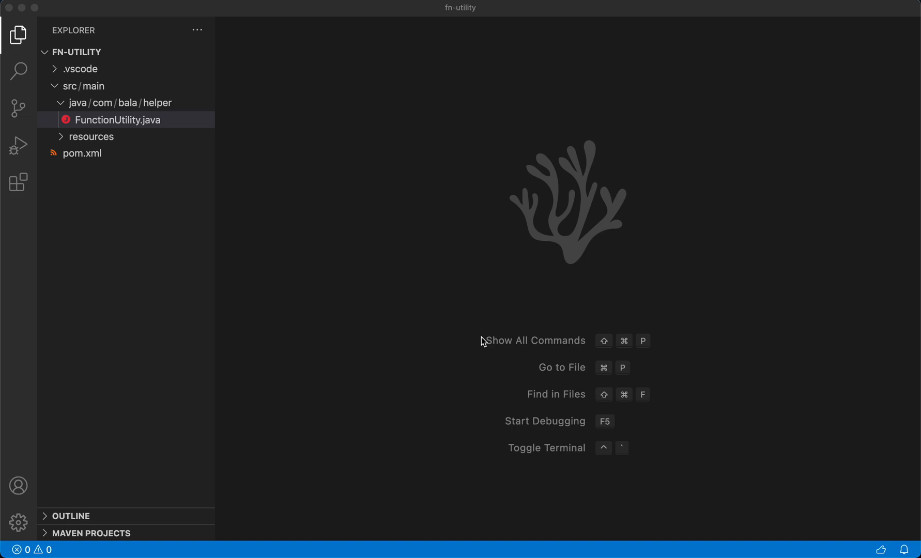
mouse_move(476, 309)
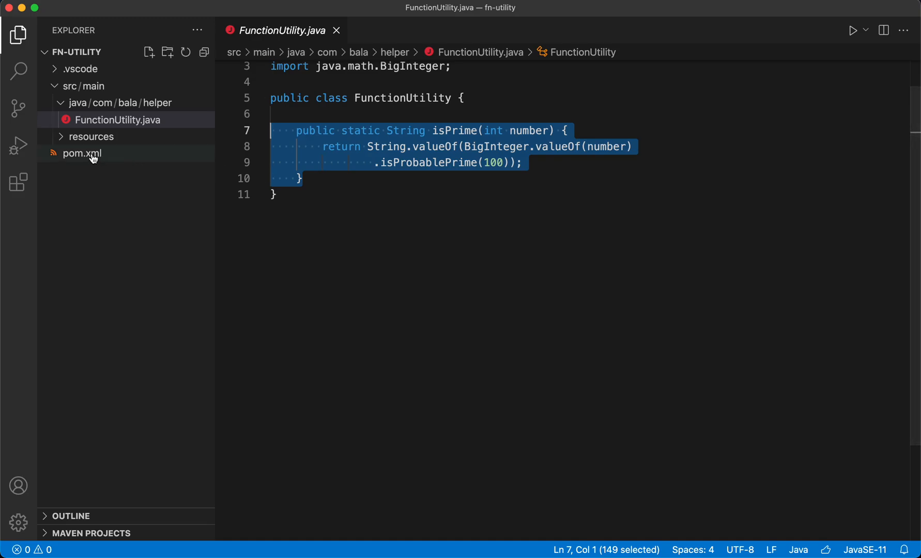
Review pom.xml coordinates com.bala:utility:1.0.0 and its jar packaging.
left_click(81, 153)
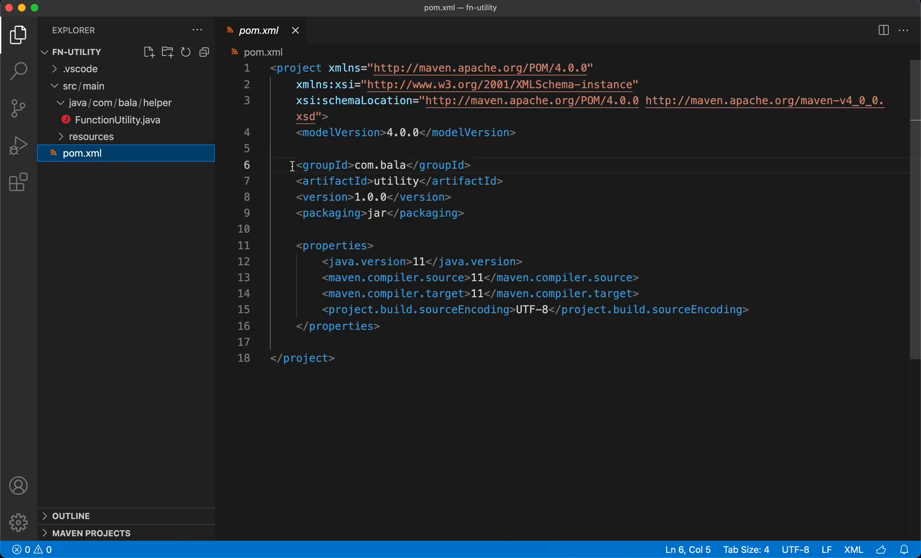
left_click_drag(295, 165, 489, 181)
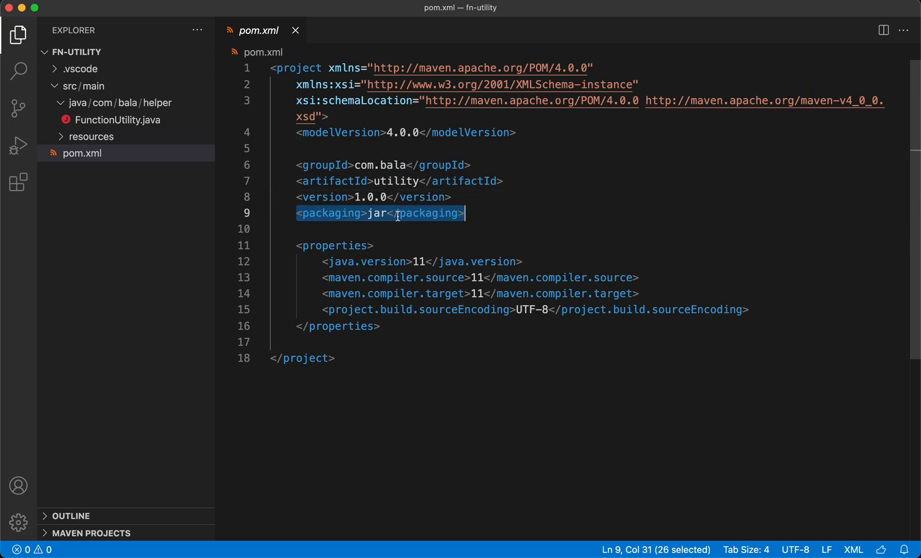
double_click(376, 214)
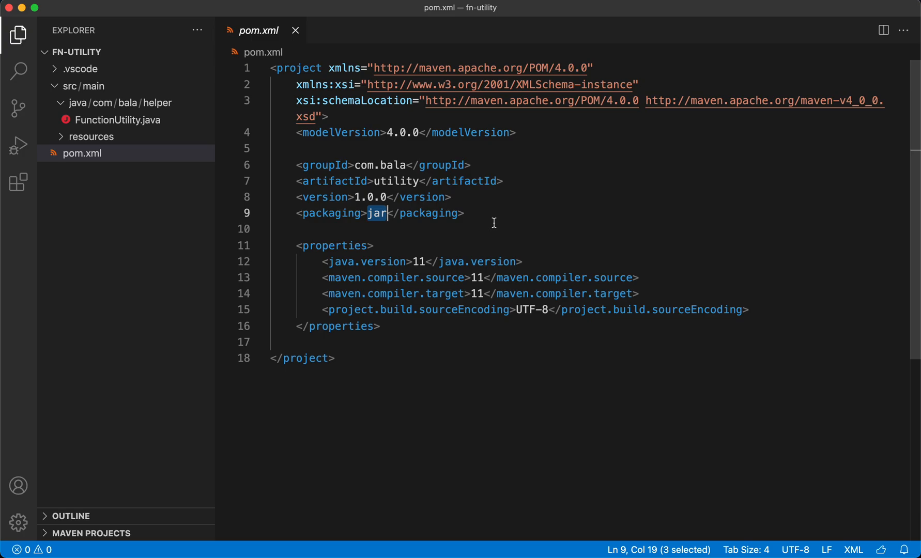
Run mvn deploy in the terminal to push utility-1.0.0 to Nexus app-repo.
key("ctrl+`")
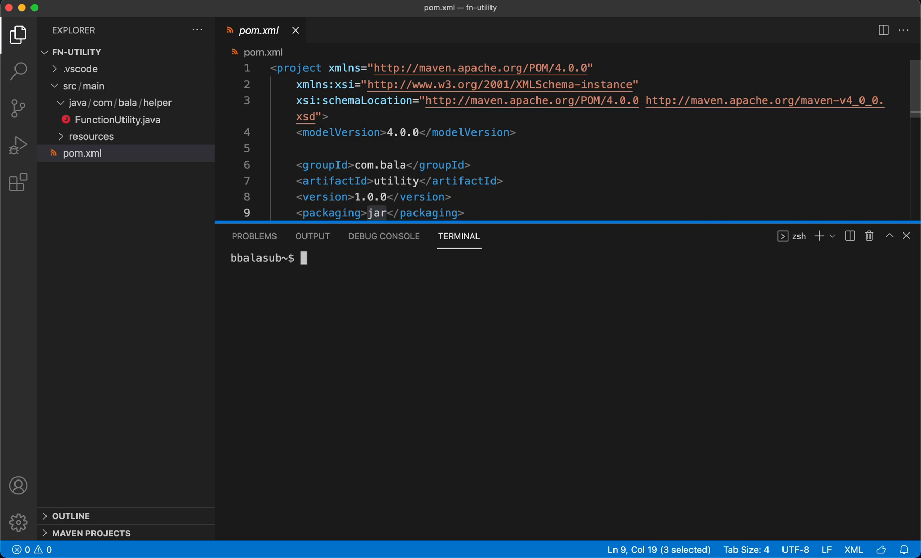
type("mn")
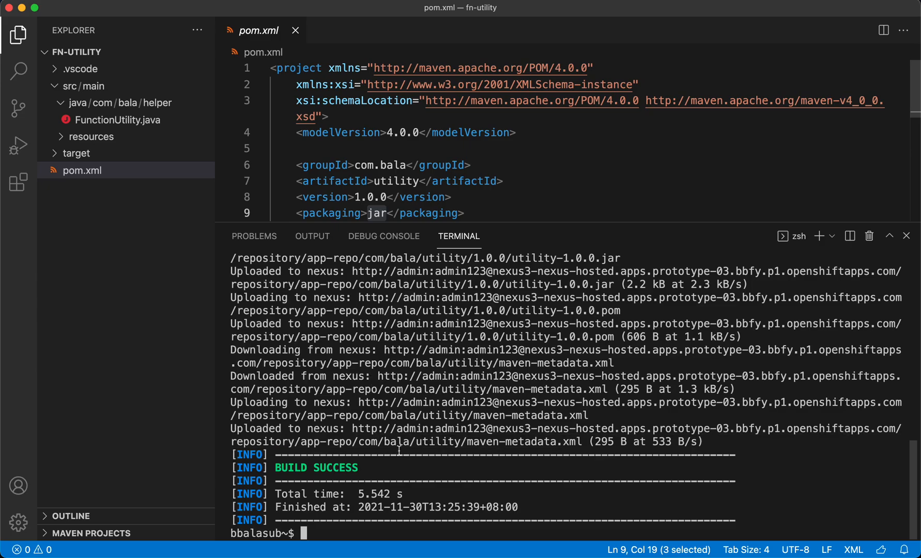
key("Cmd+Tab")
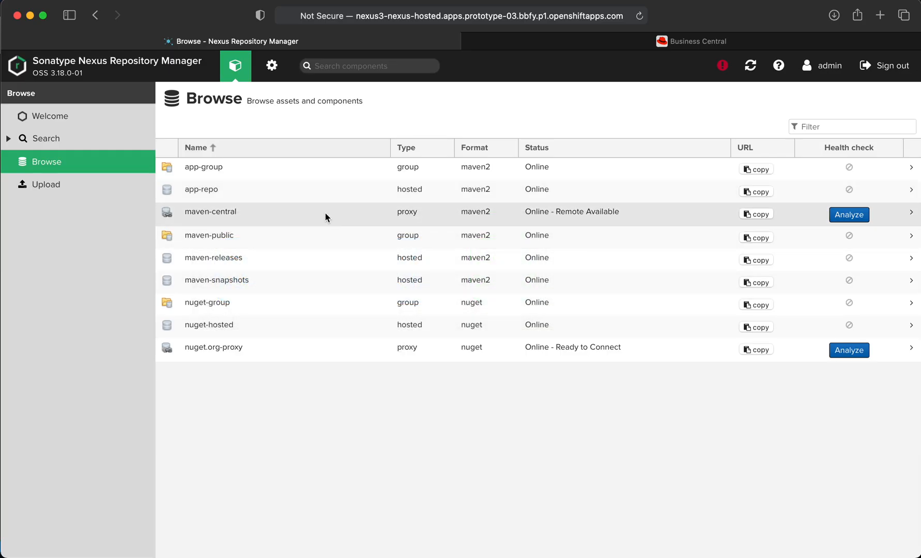
Browse app-repo to find the com/bala/utility 1.0.0 folder and metadata.
left_click(201, 189)
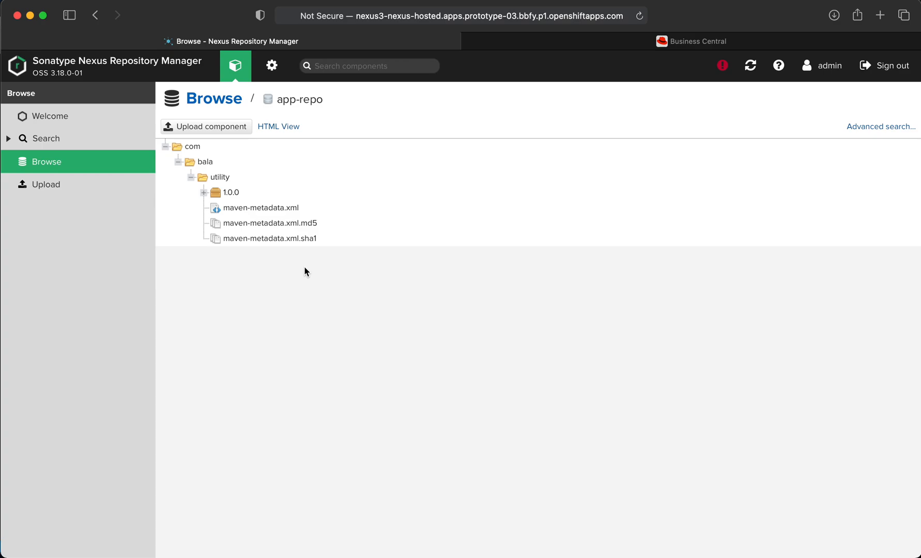
View invoke-rules dependency settings showing com.bala utility 1.0.0.
left_click(692, 42)
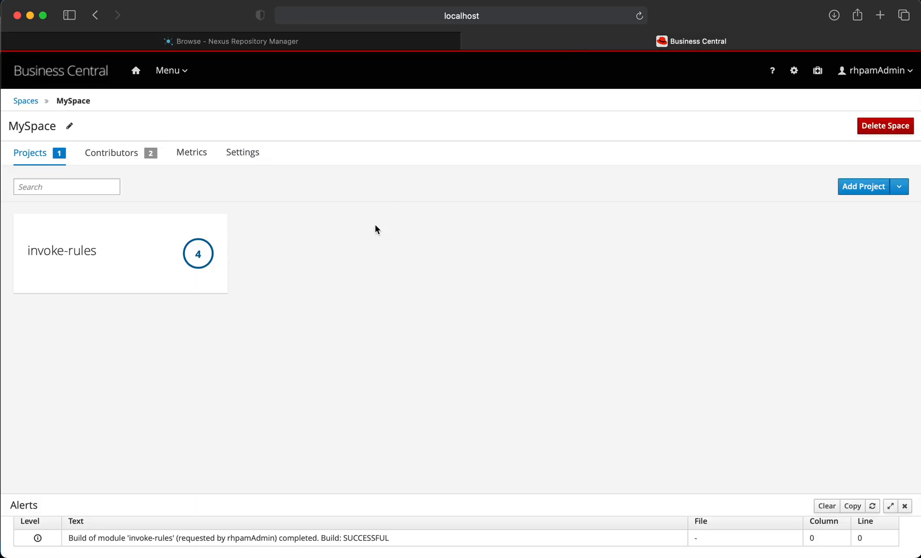
mouse_move(370, 229)
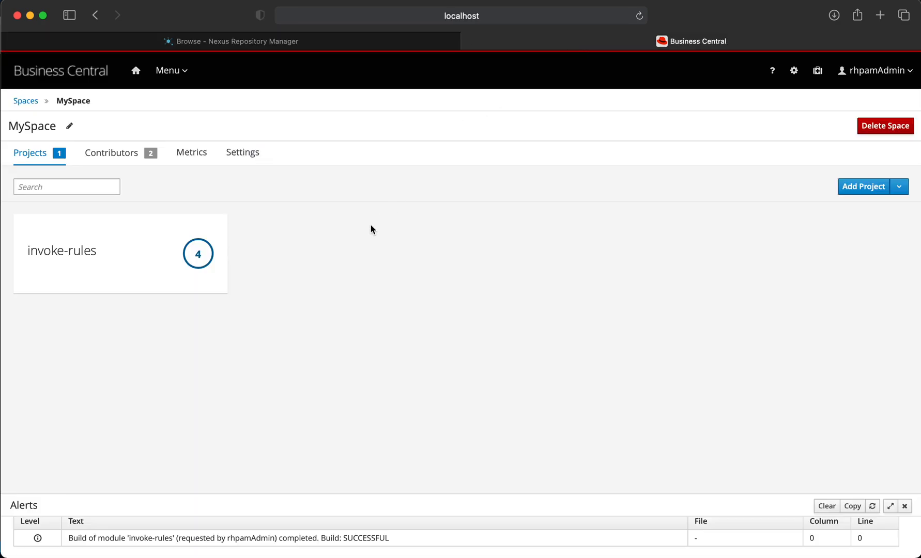
mouse_move(178, 236)
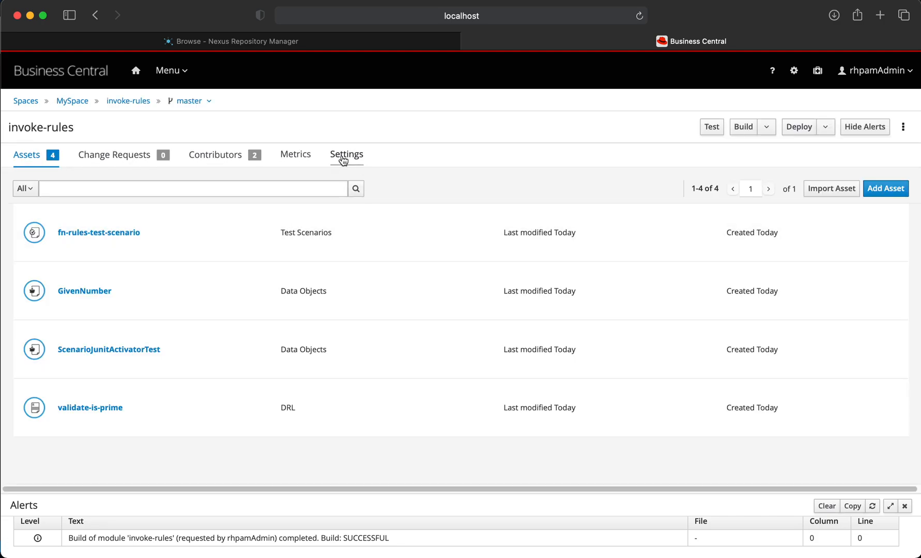
left_click(347, 155)
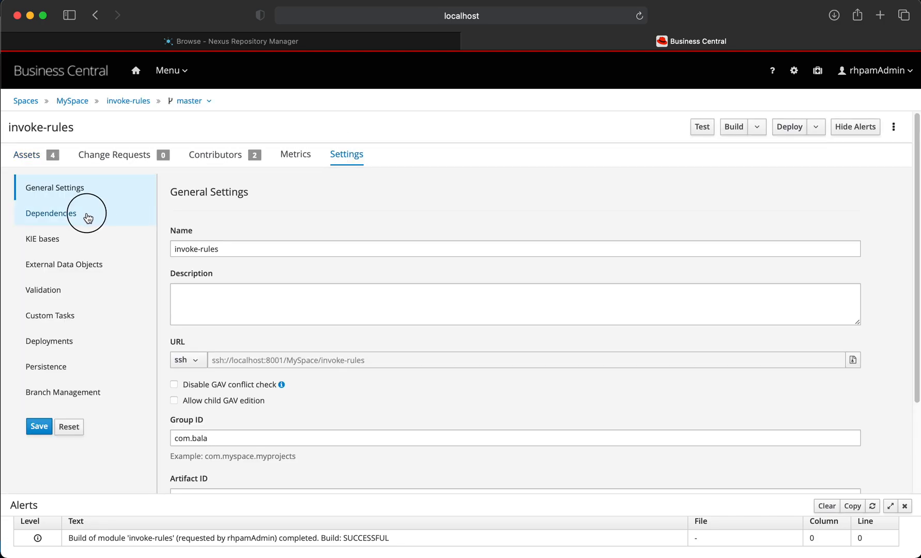
left_click(51, 213)
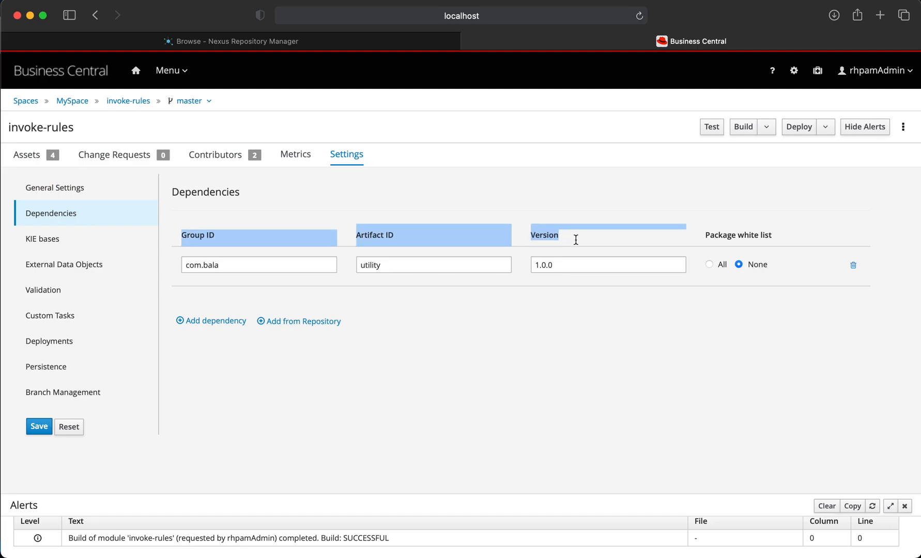
left_click(258, 264)
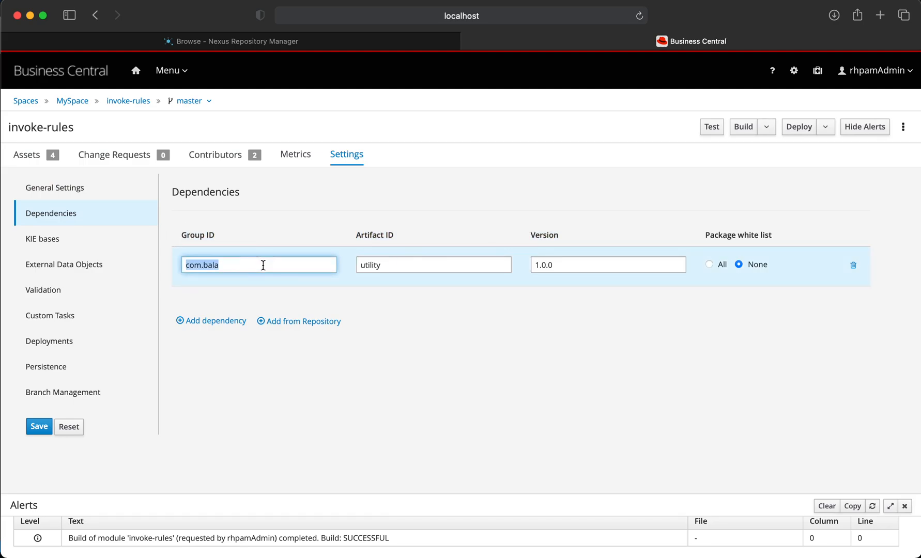
left_click(607, 264)
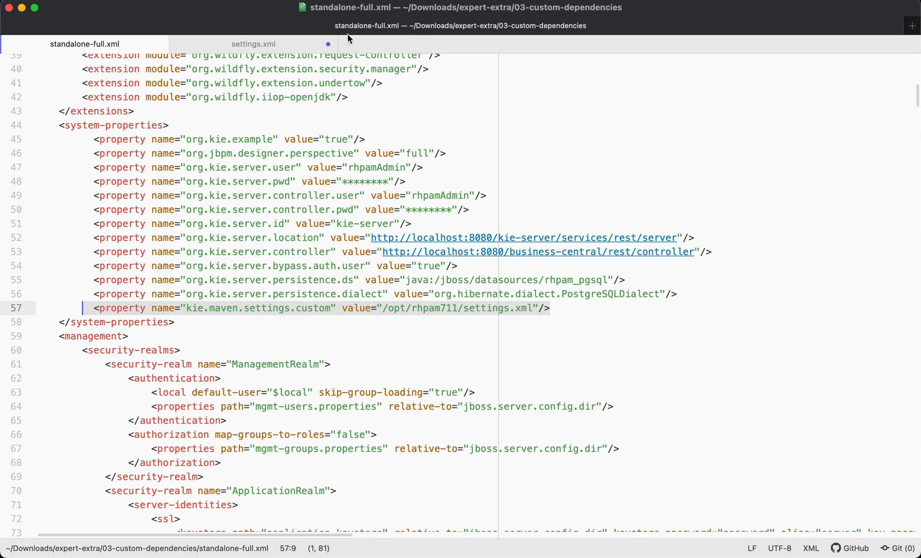
mouse_move(396, 25)
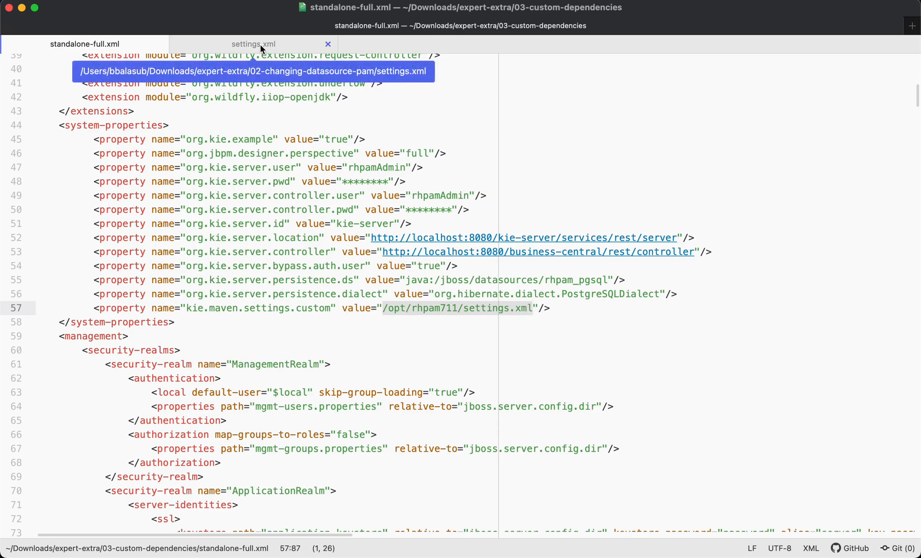
Inspect the app-repo repository and server credentials entries in settings.xml.
left_click(253, 43)
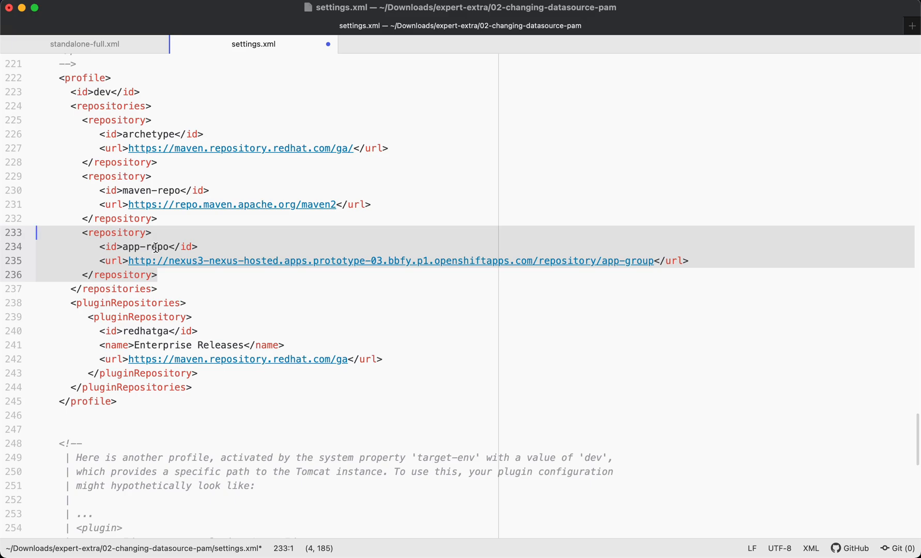
mouse_move(876, 397)
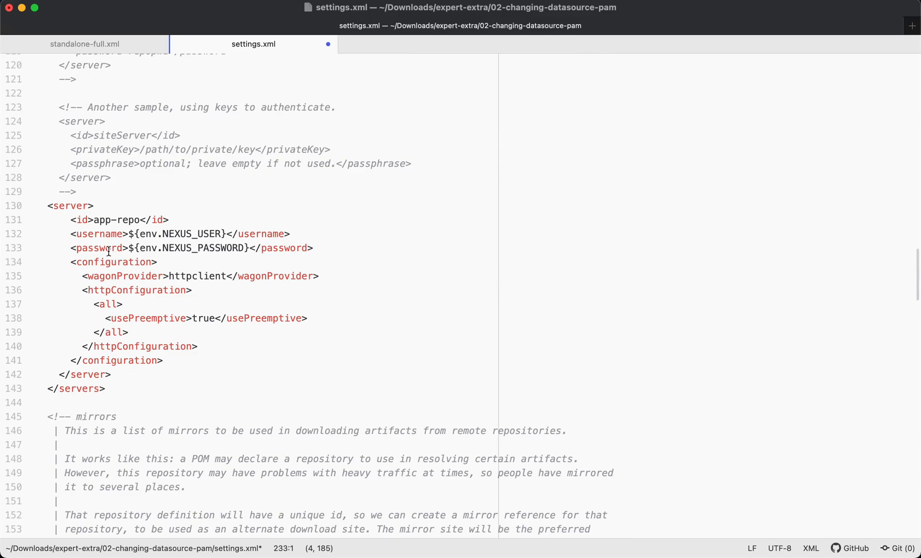
left_click(141, 262)
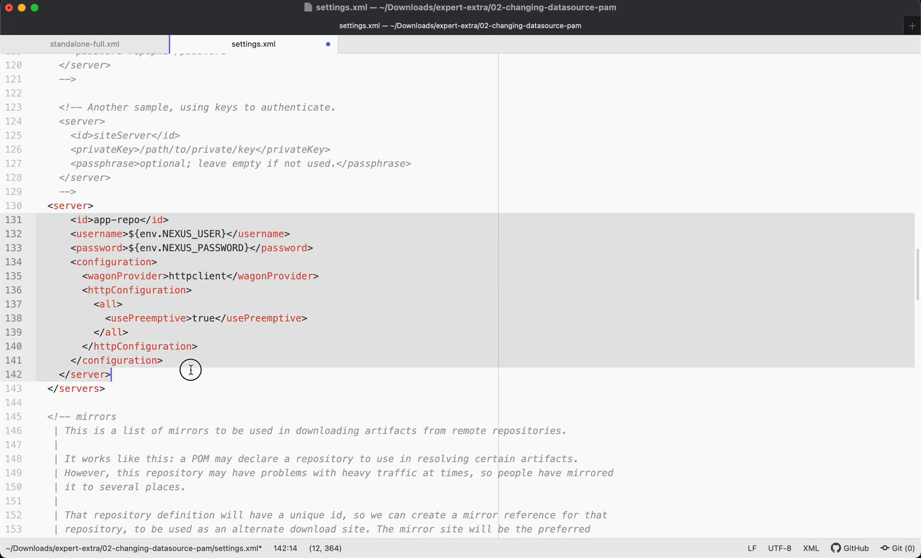
mouse_move(191, 370)
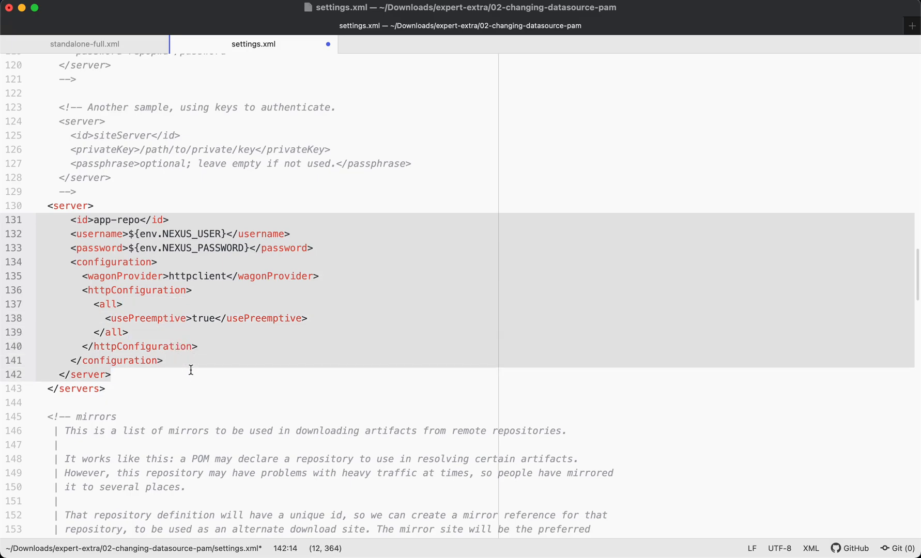
left_click(110, 374)
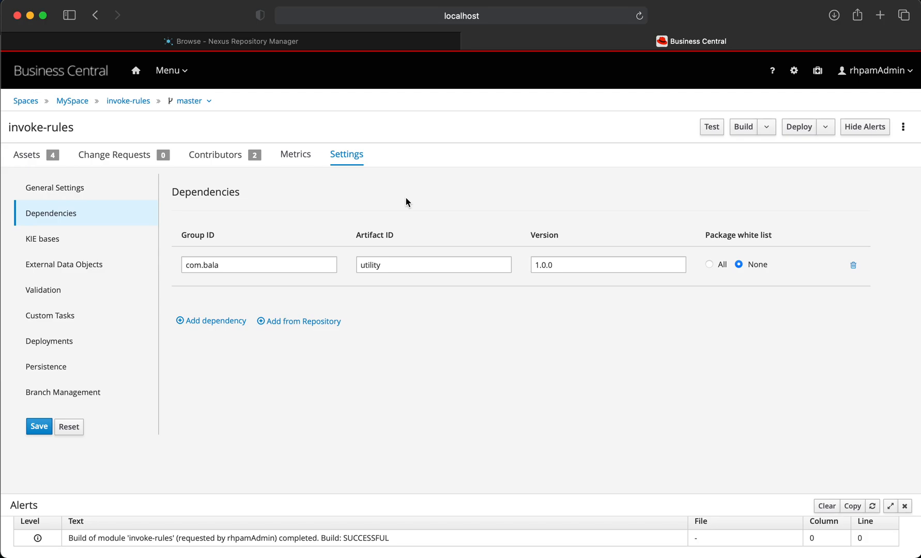
mouse_move(395, 209)
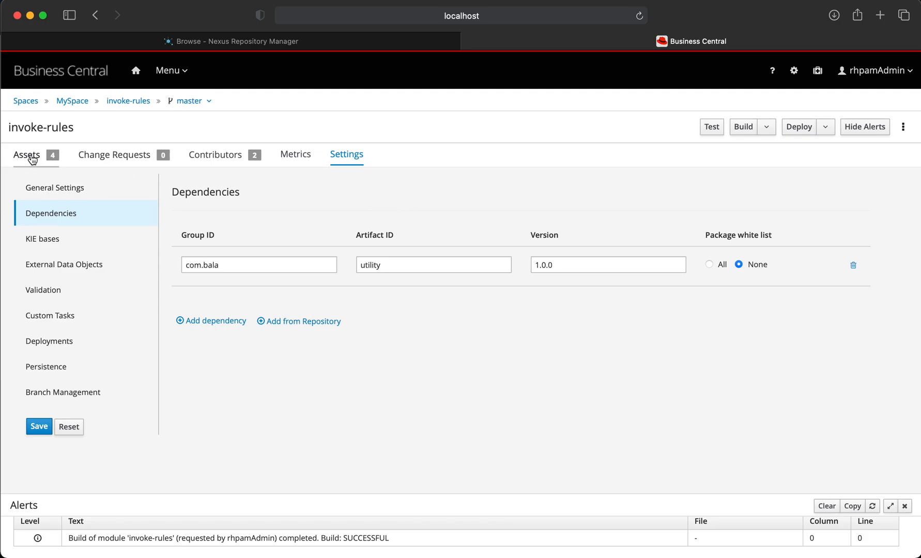
Return to the invoke-rules asset list and open the GivenNumber data object.
left_click(258, 265)
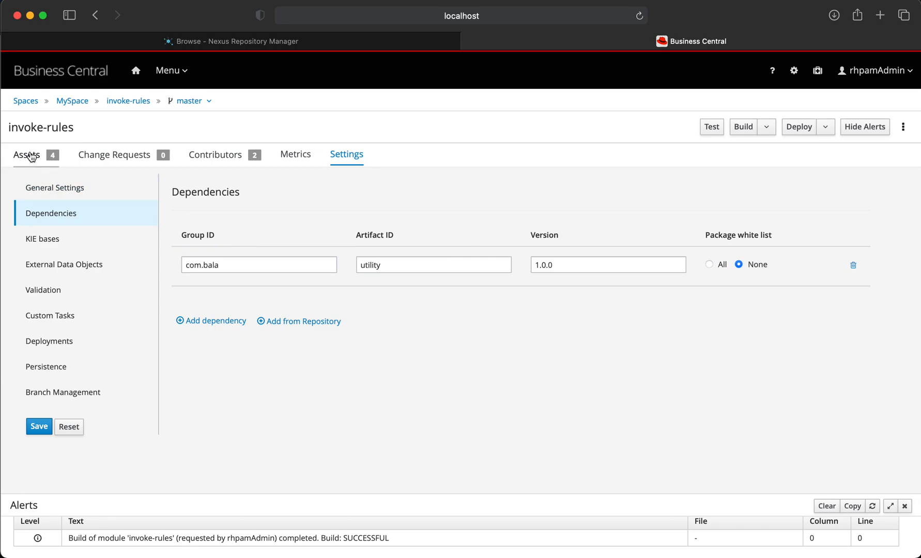
left_click(27, 154)
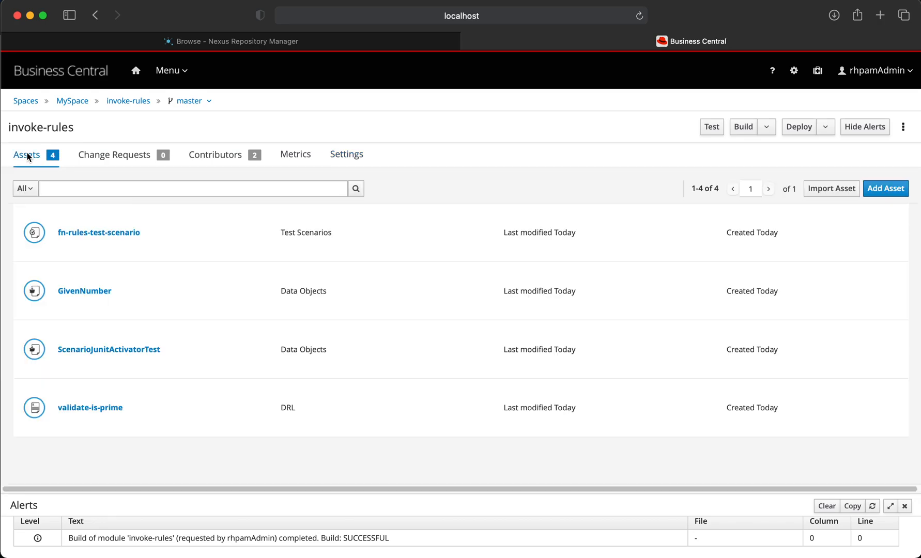
mouse_move(84, 291)
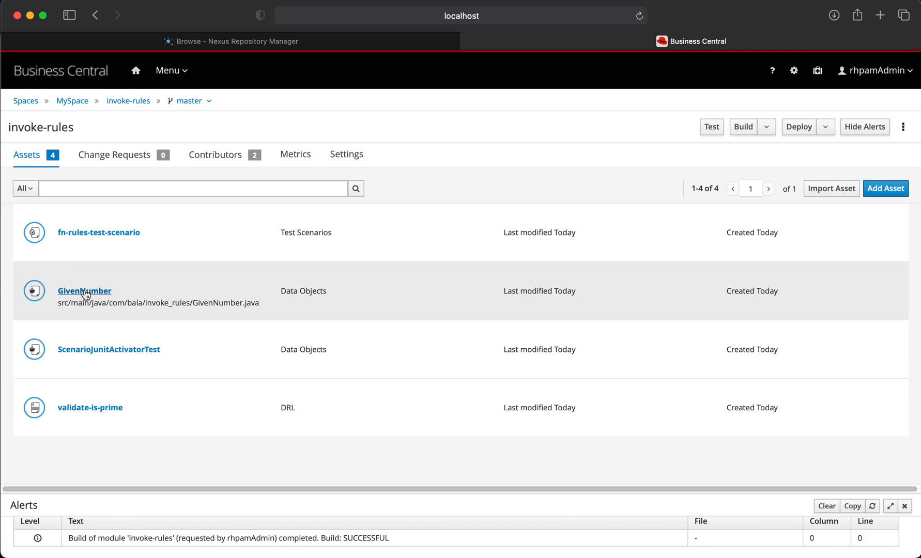
left_click(84, 291)
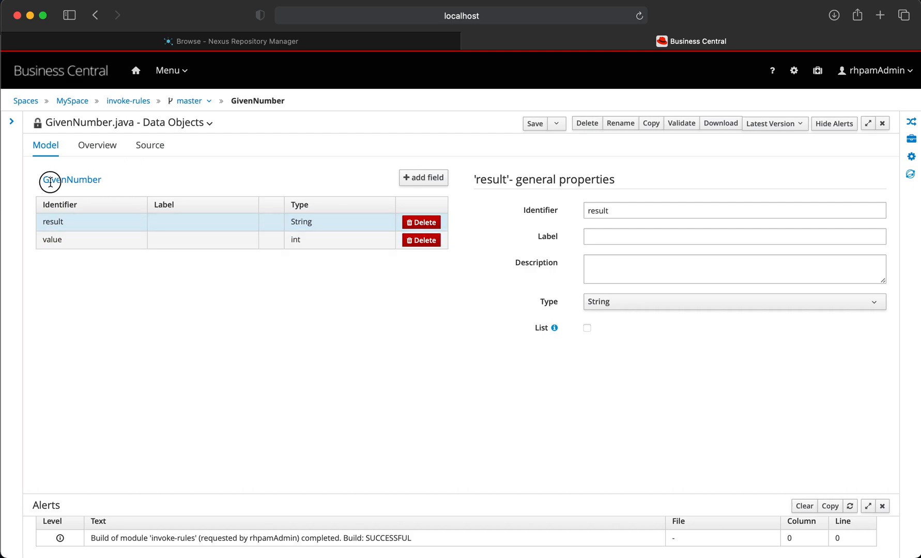
mouse_move(122, 267)
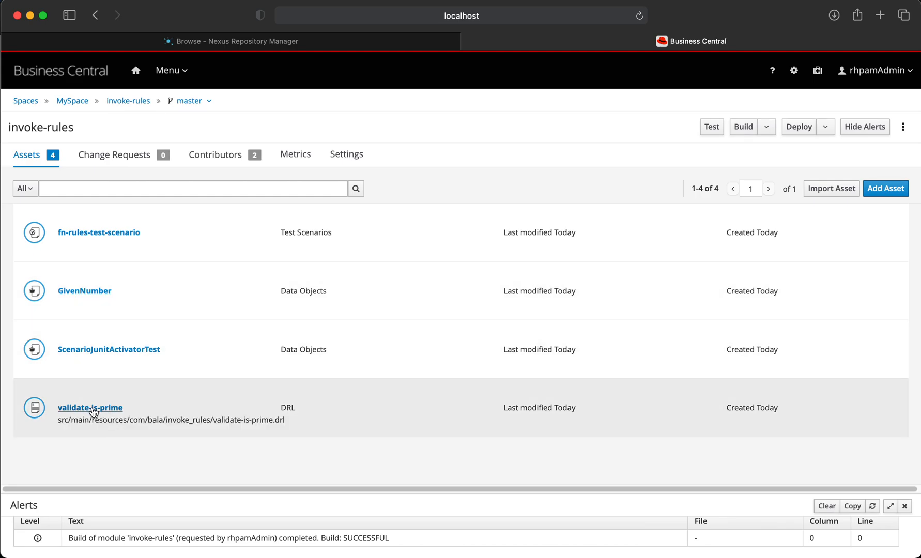
left_click(90, 408)
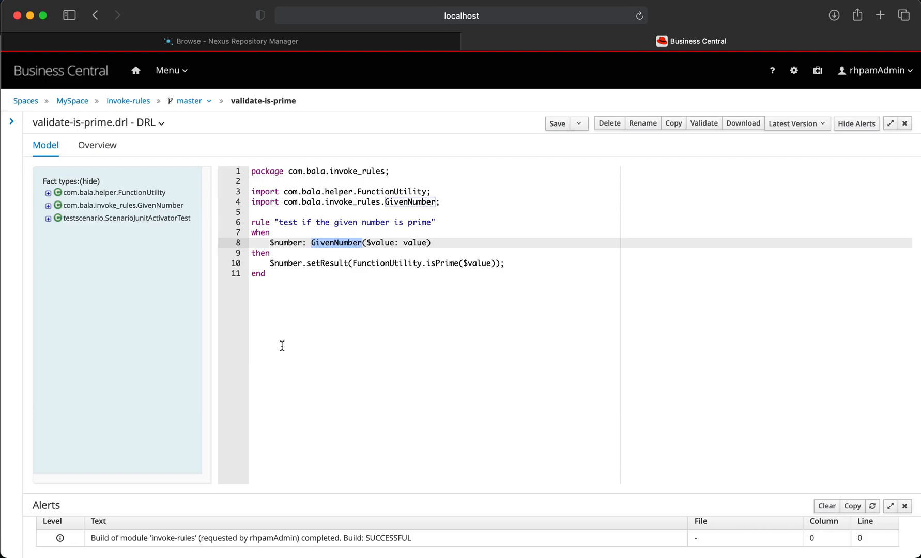
mouse_move(288, 284)
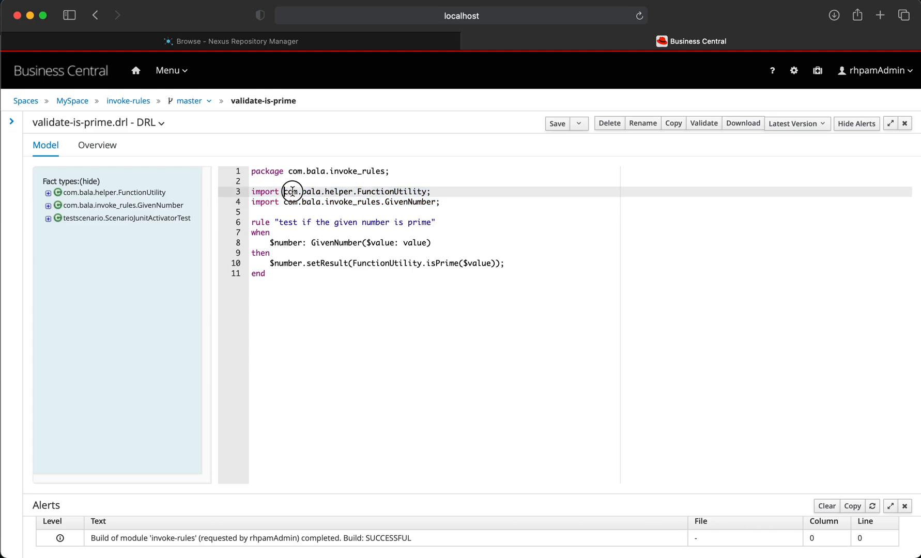
double_click(354, 192)
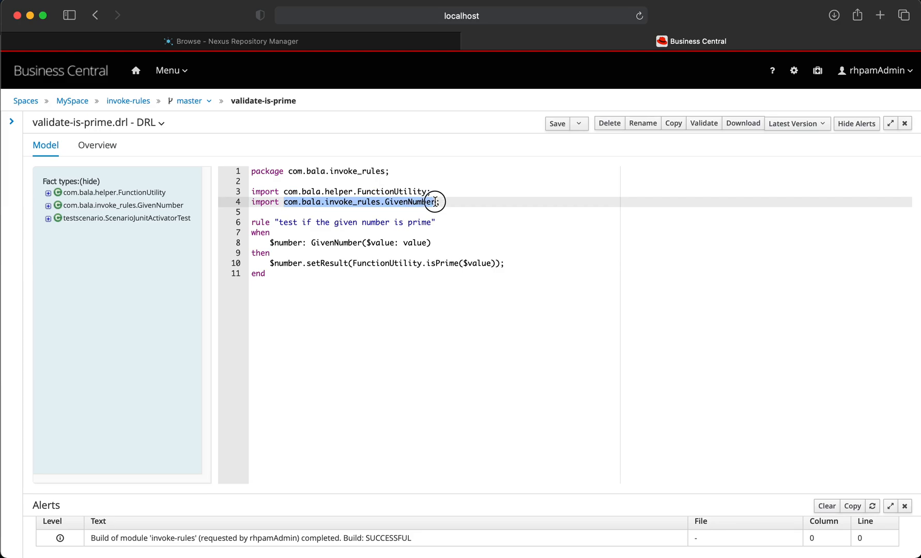
mouse_move(288, 243)
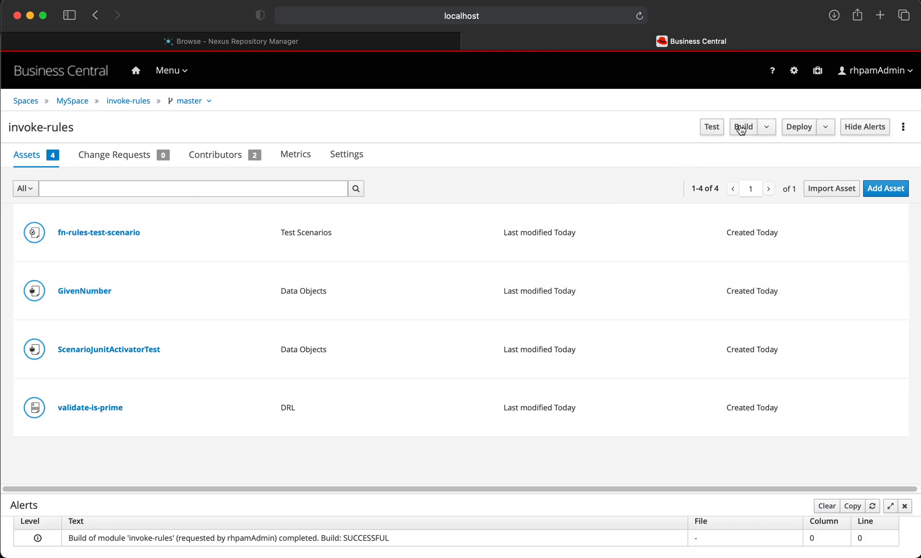
Build invoke-rules and highlight SUCCESSFUL in the build alert.
left_click(743, 127)
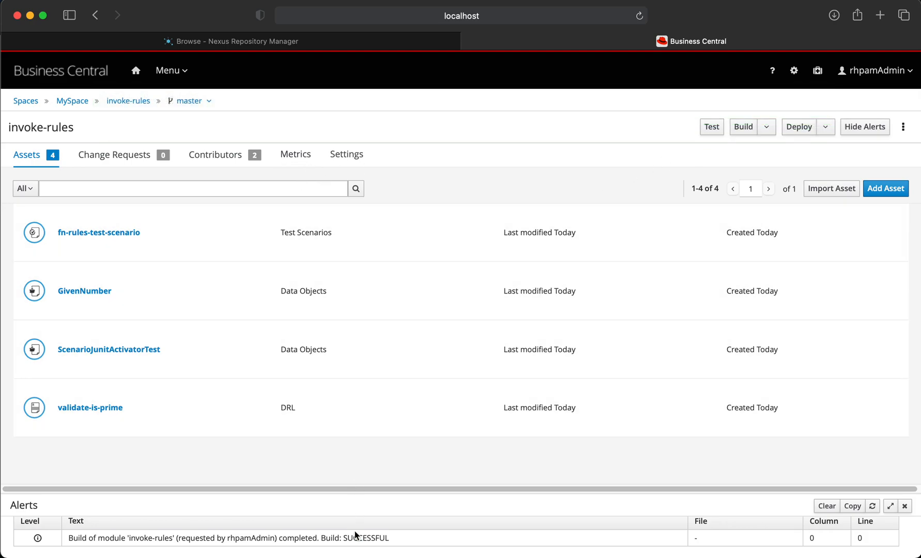
double_click(365, 537)
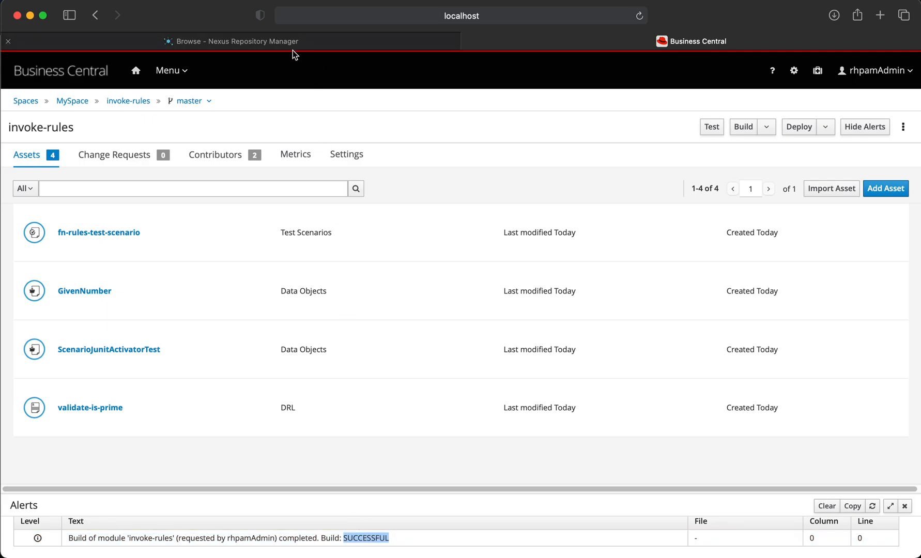
mouse_move(359, 148)
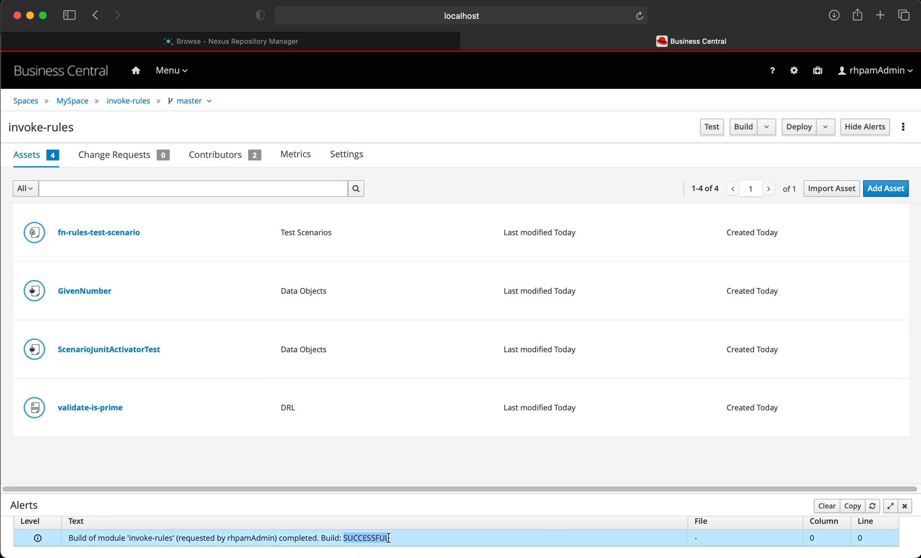
mouse_move(191, 375)
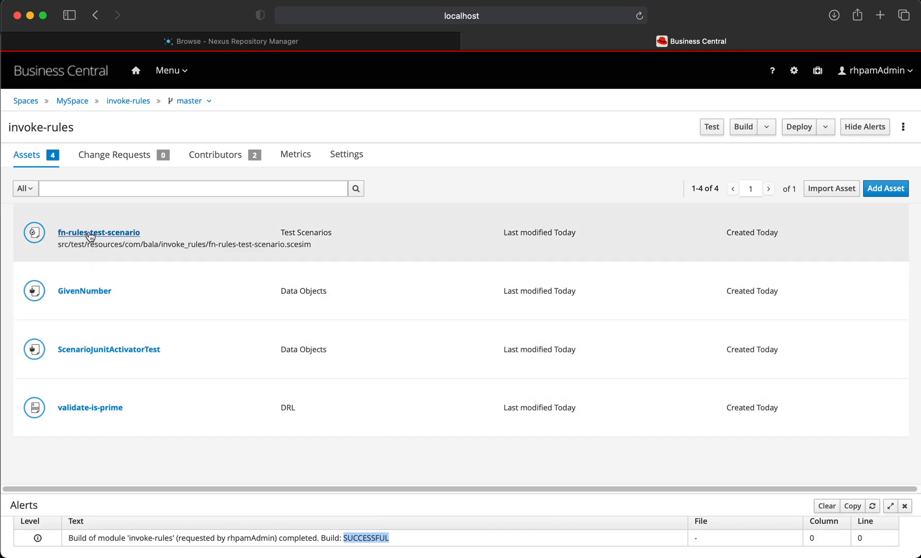
Open fn-rules-test-scenario and collapse the Test Tools panel to widen the grid.
left_click(99, 232)
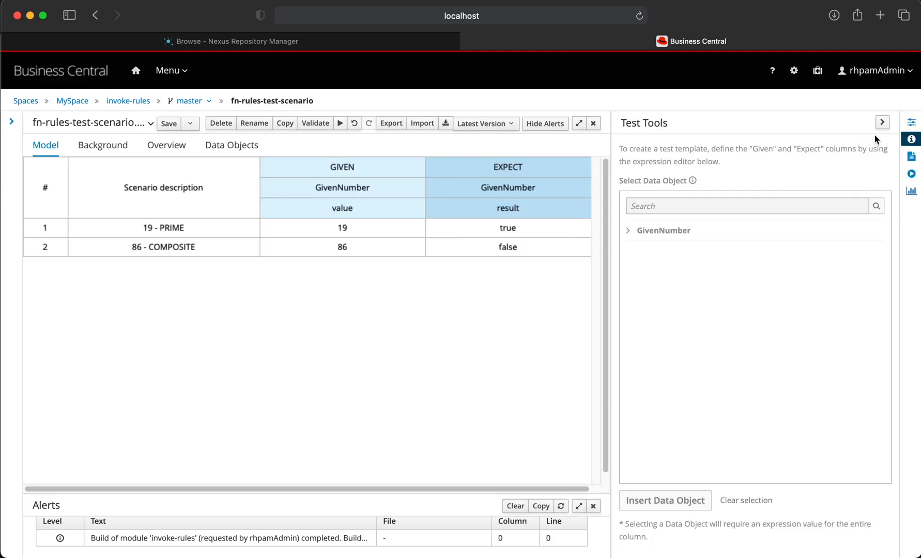
left_click(882, 122)
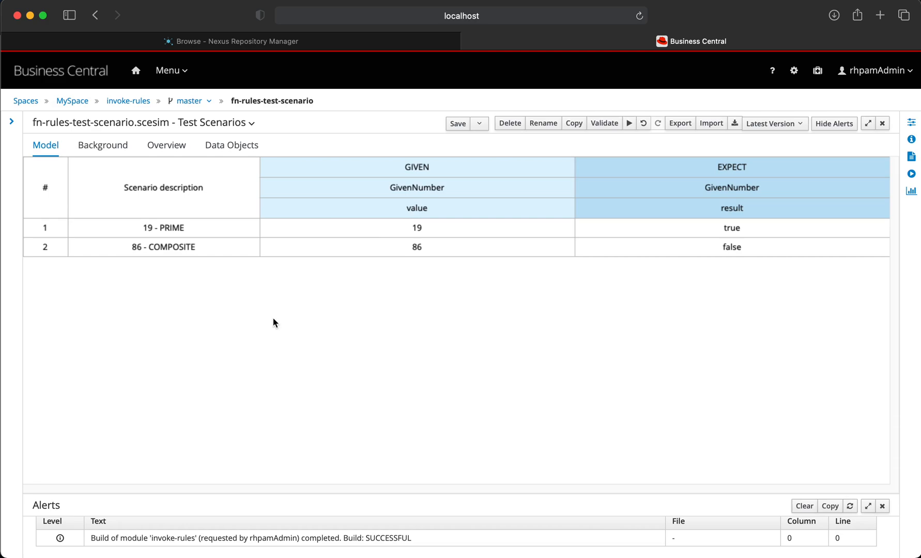
mouse_move(201, 237)
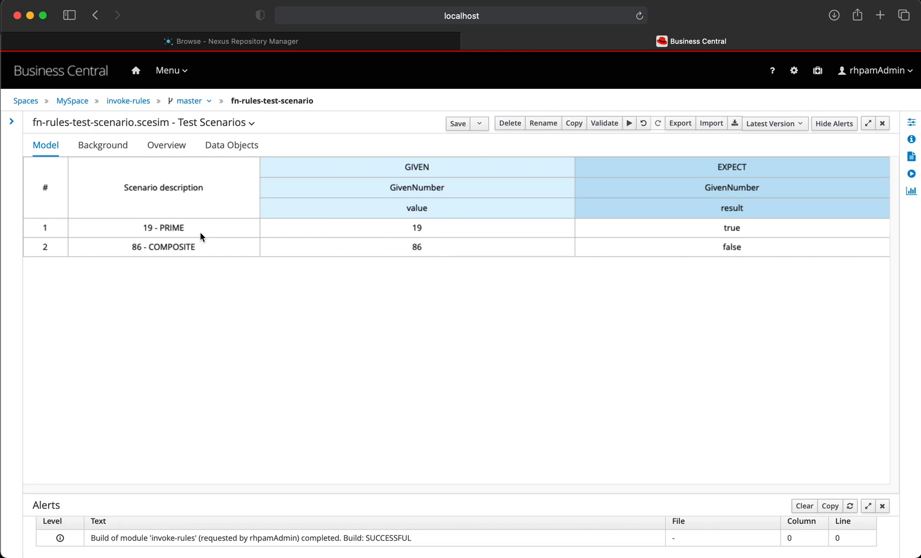
mouse_move(395, 236)
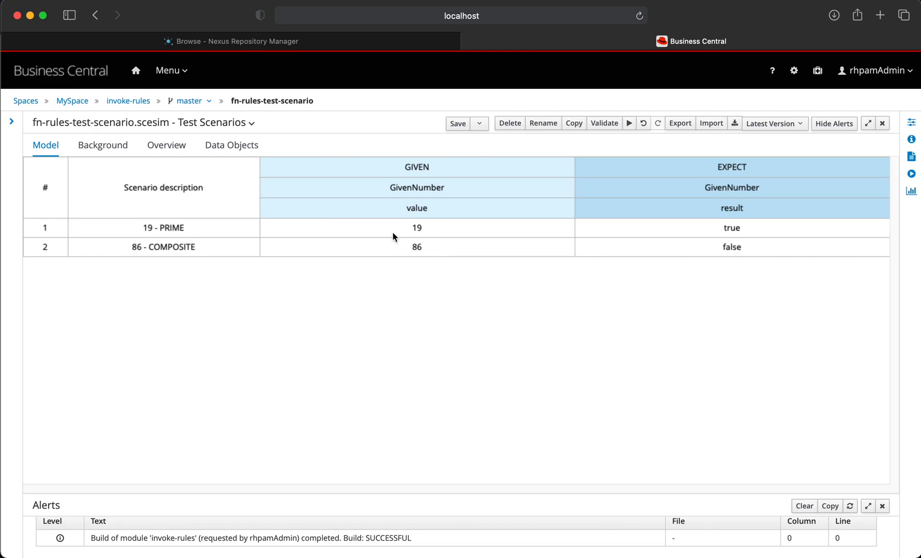
mouse_move(453, 230)
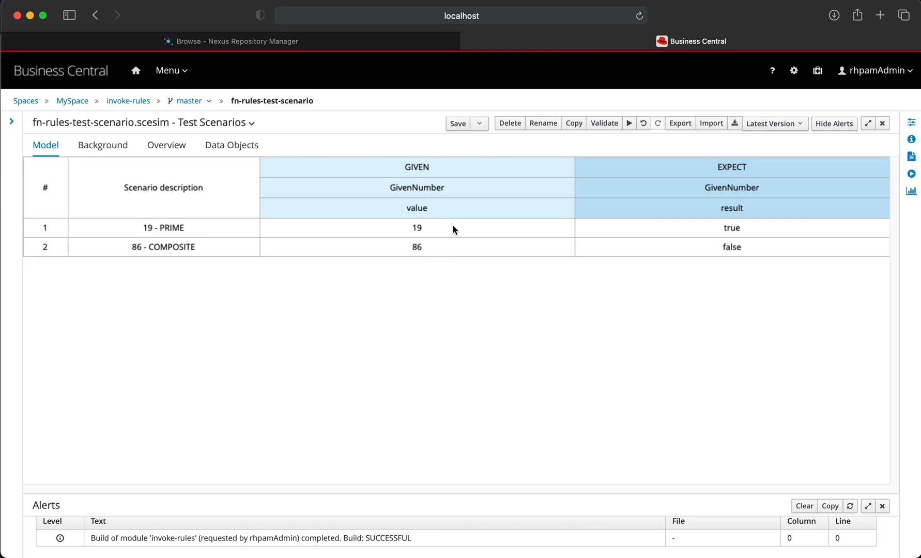
mouse_move(427, 231)
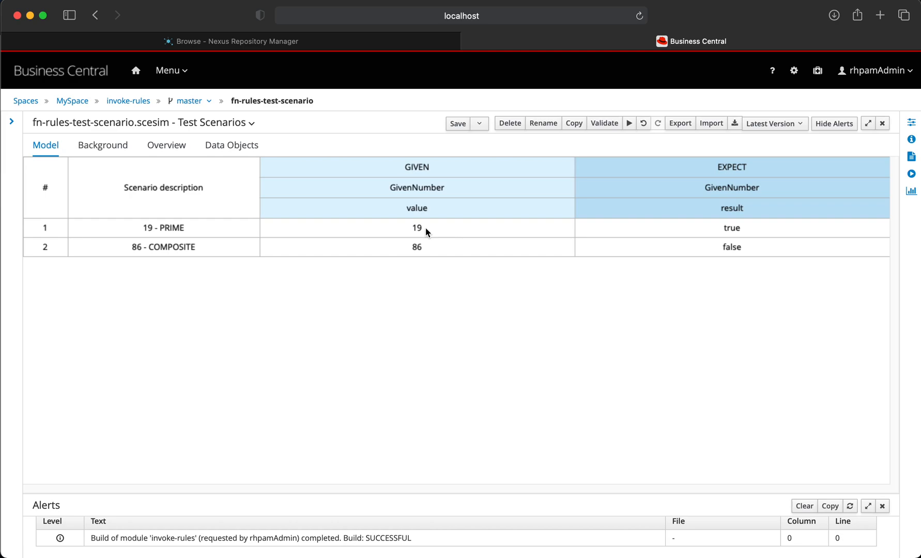
mouse_move(779, 232)
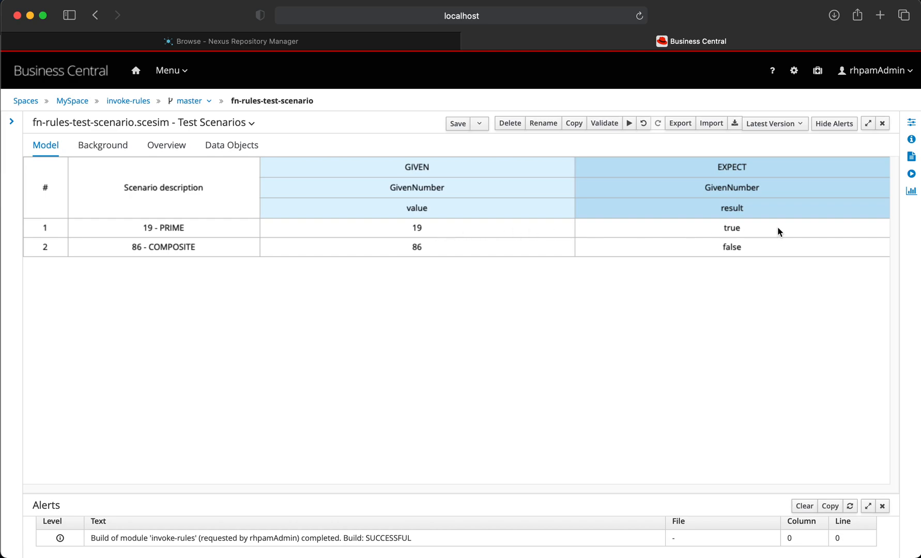
mouse_move(761, 216)
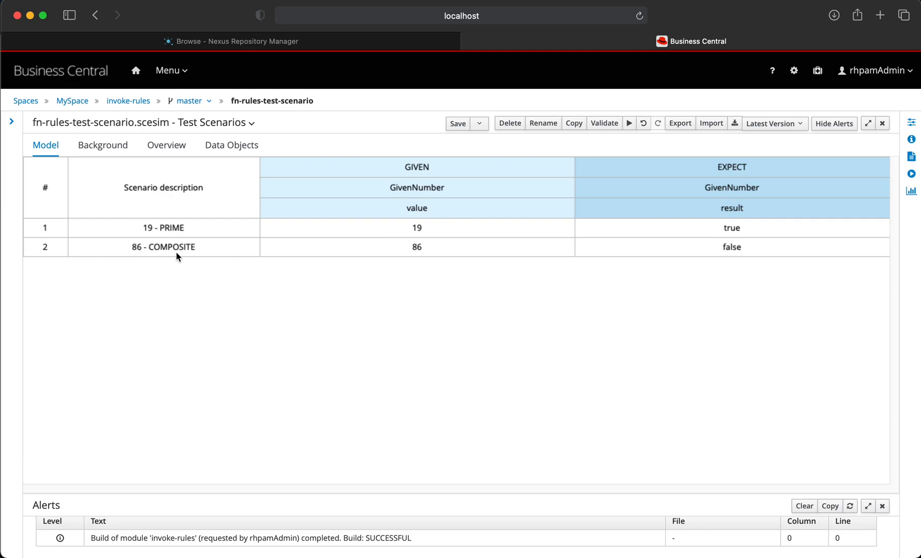
mouse_move(433, 256)
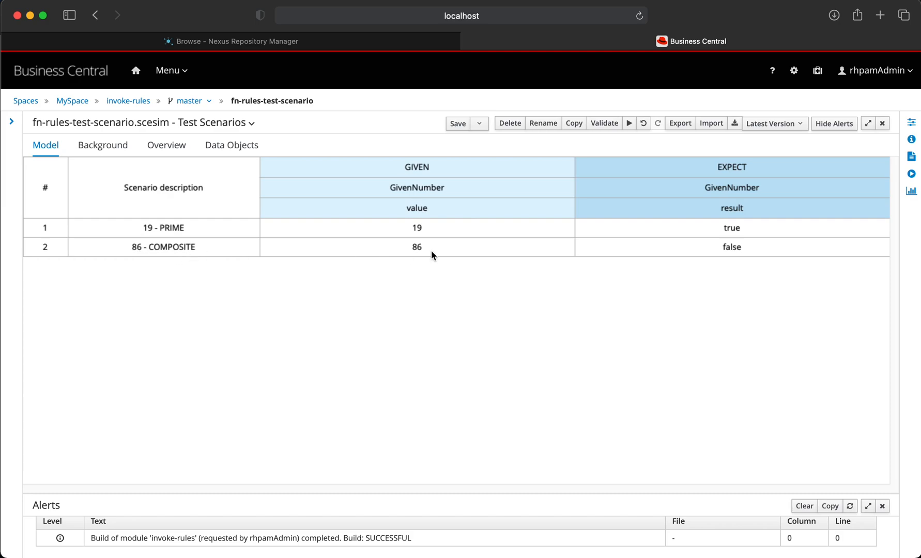
mouse_move(752, 245)
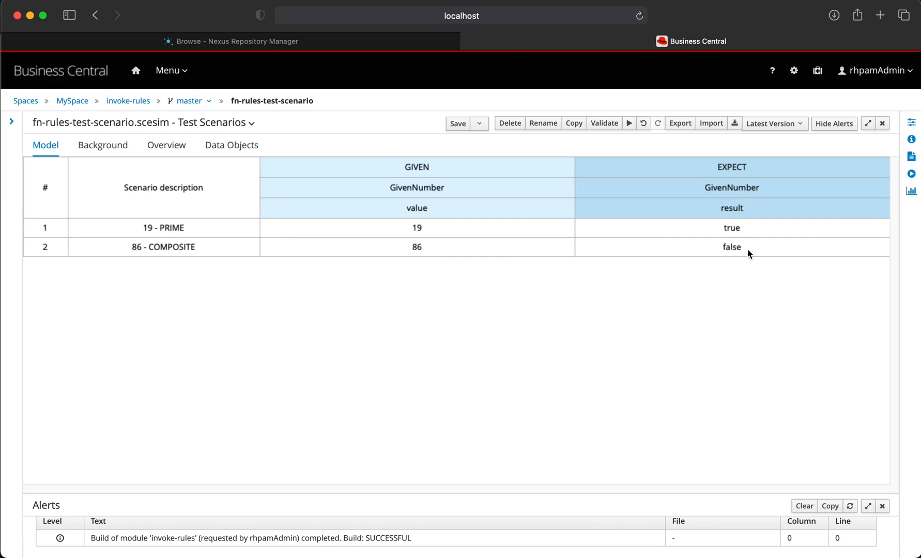
mouse_move(730, 258)
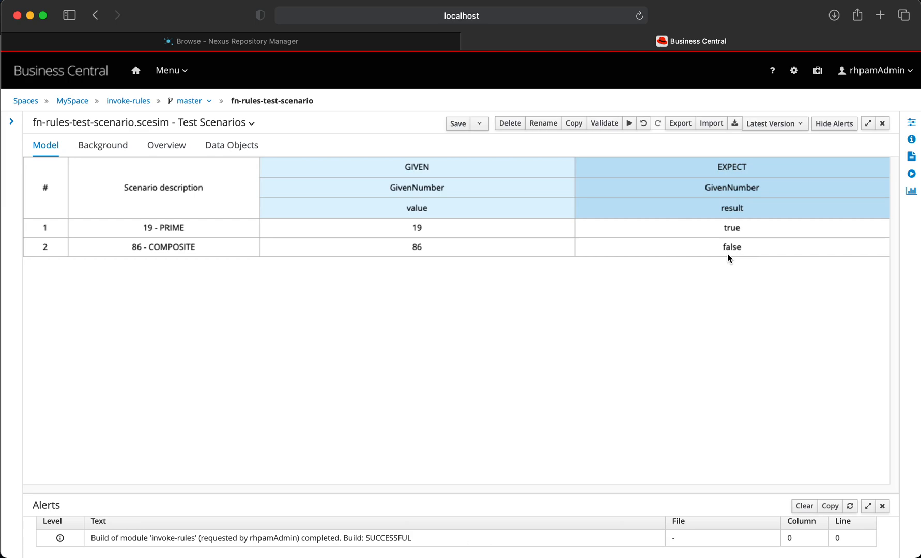
mouse_move(558, 259)
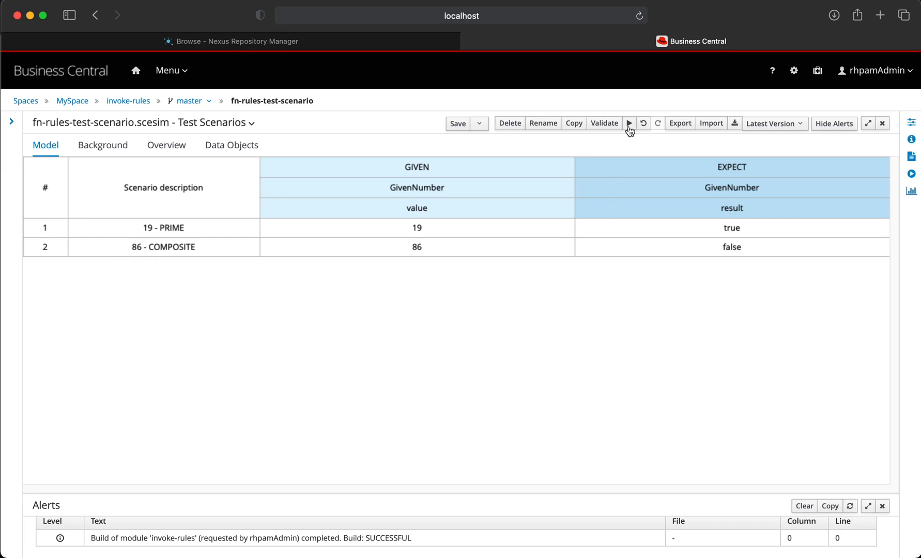
Run fn-rules-test-scenario, getting 2 scenarios at 100% passed.
left_click(628, 123)
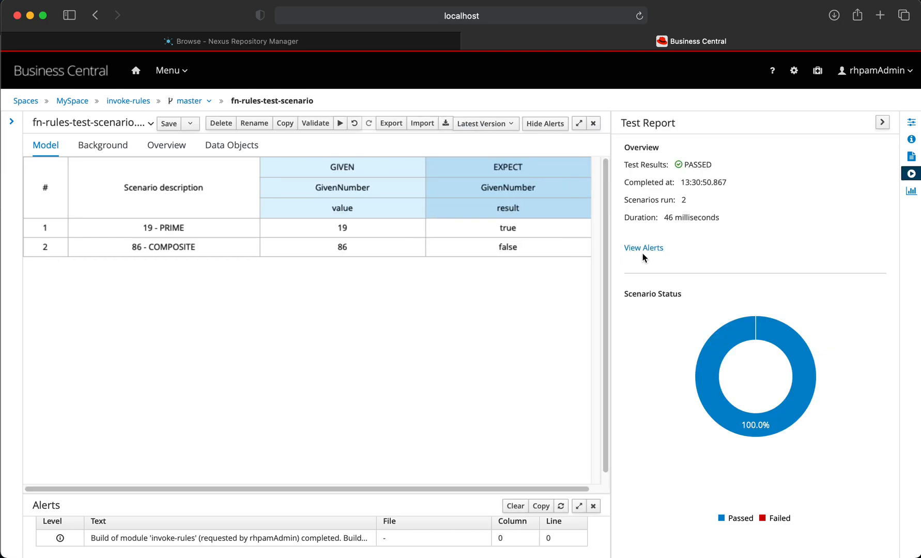
mouse_move(540, 271)
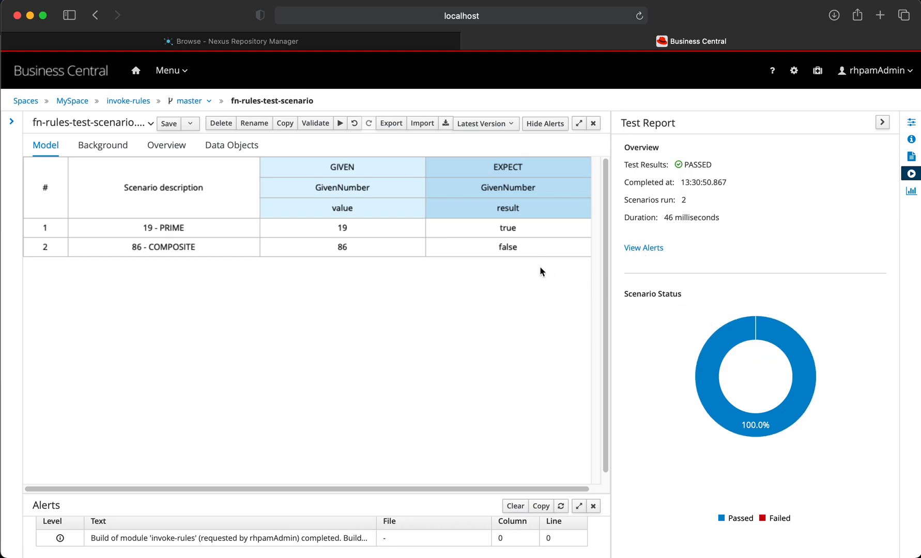
mouse_move(404, 251)
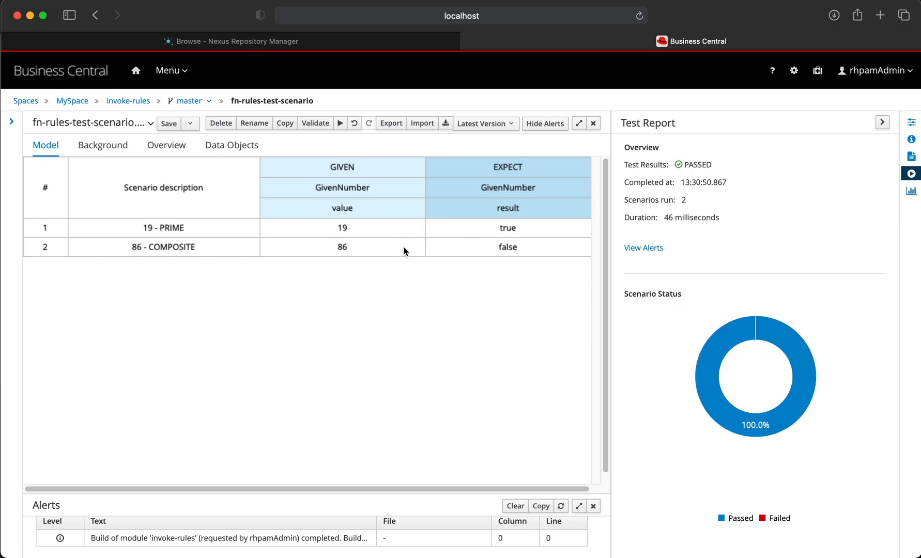
mouse_move(485, 256)
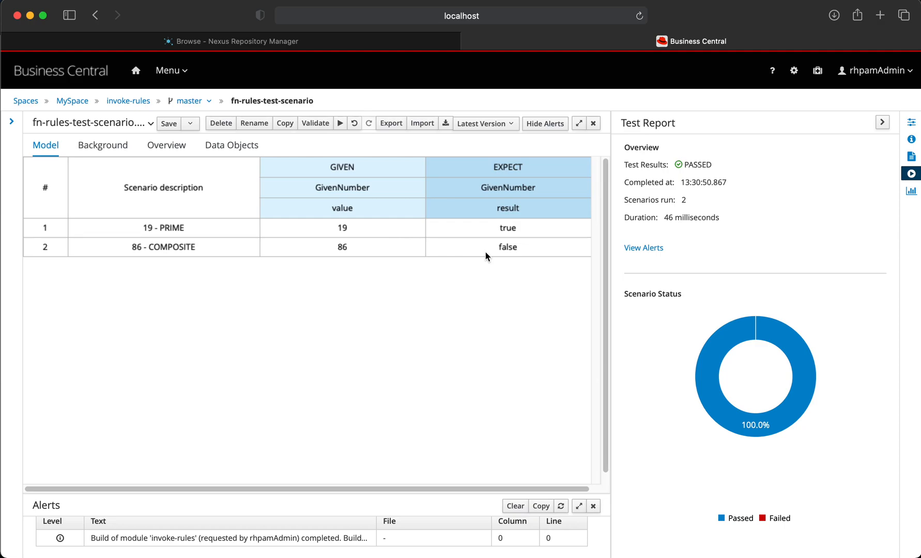